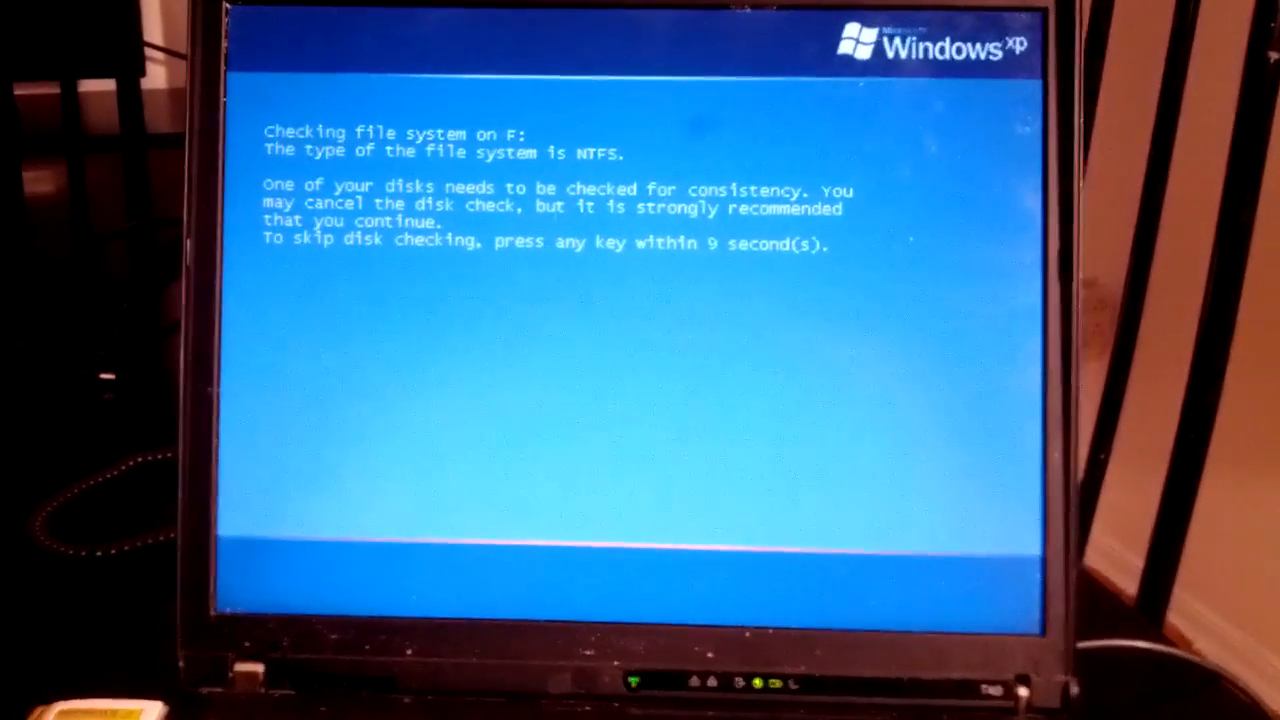
Skip the pending chkdsk of drive F so Windows XP boots straight to the desktop.
key("space")
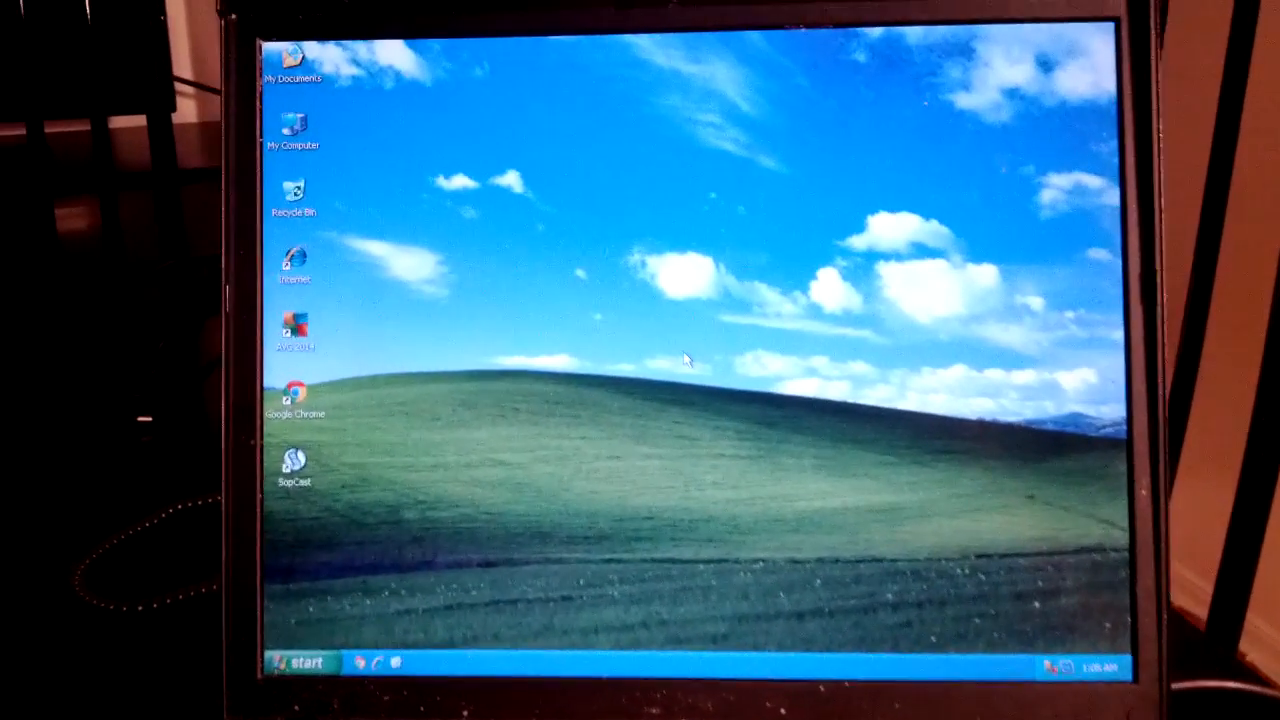
Navigate from My Computer to F:\ThinkPad T43\BIOS\1.01 and select the 70uj01us update file.
double_click(292, 124)
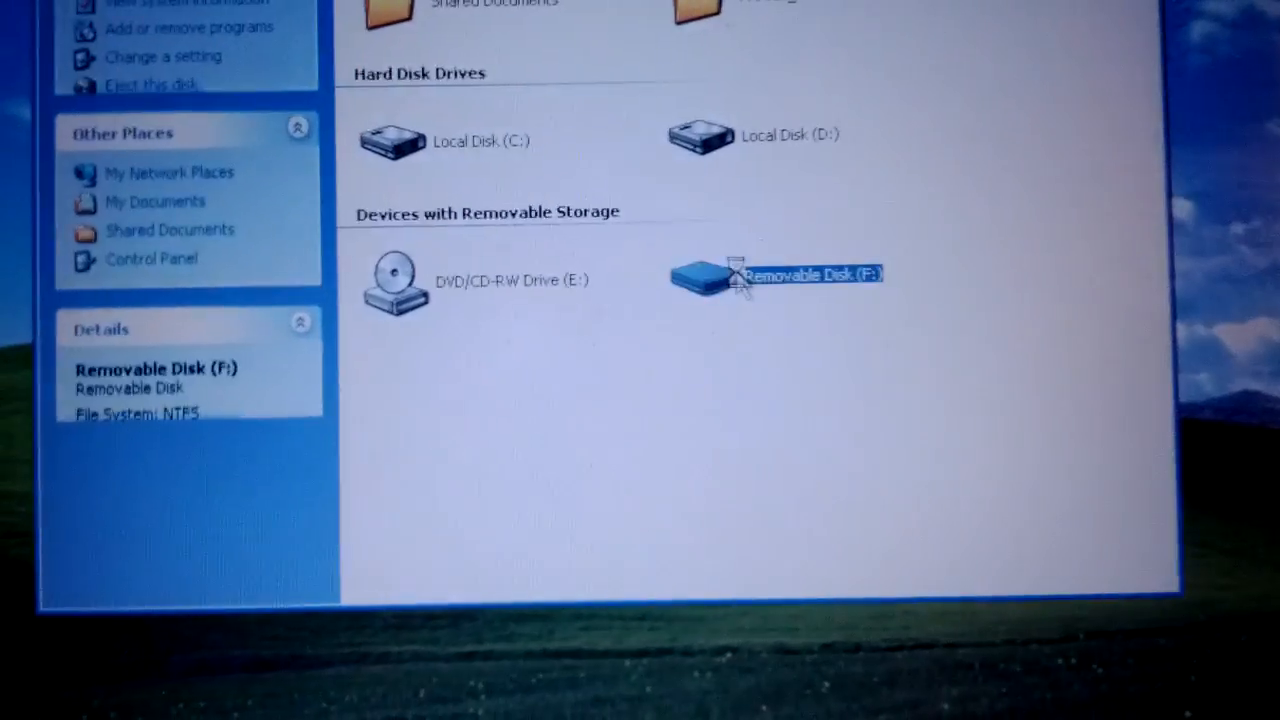
double_click(776, 278)
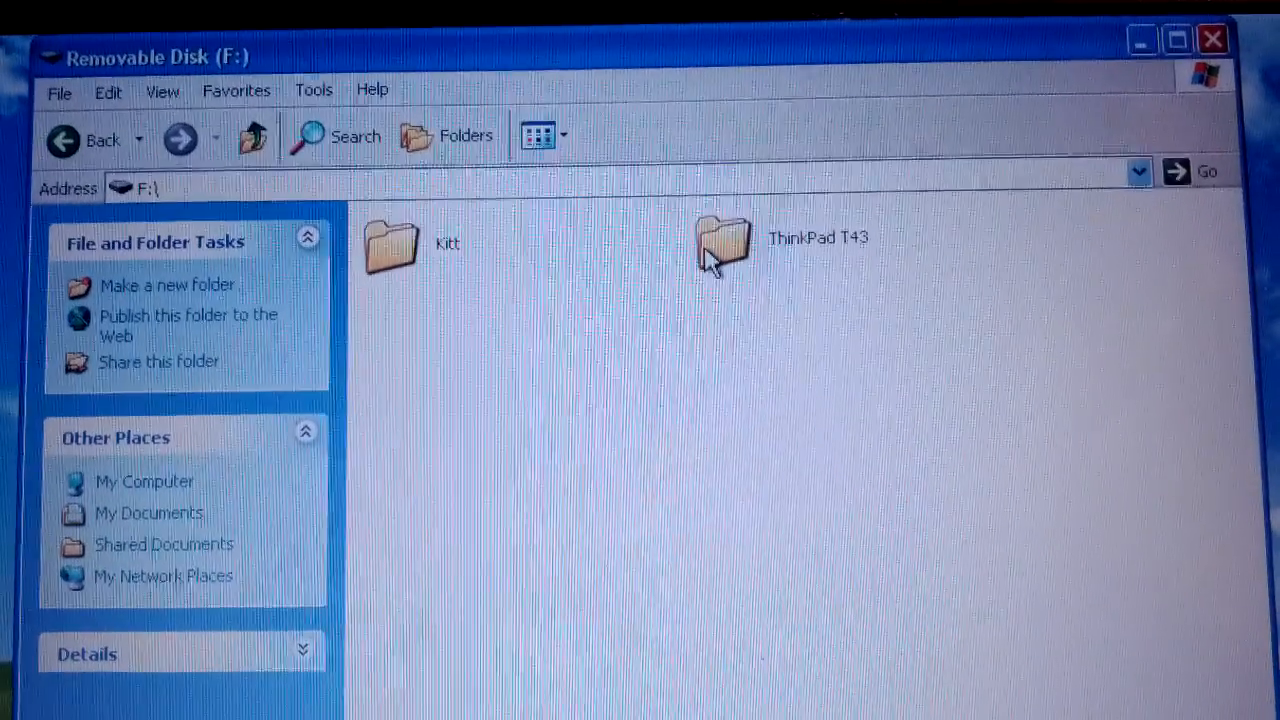
double_click(720, 244)
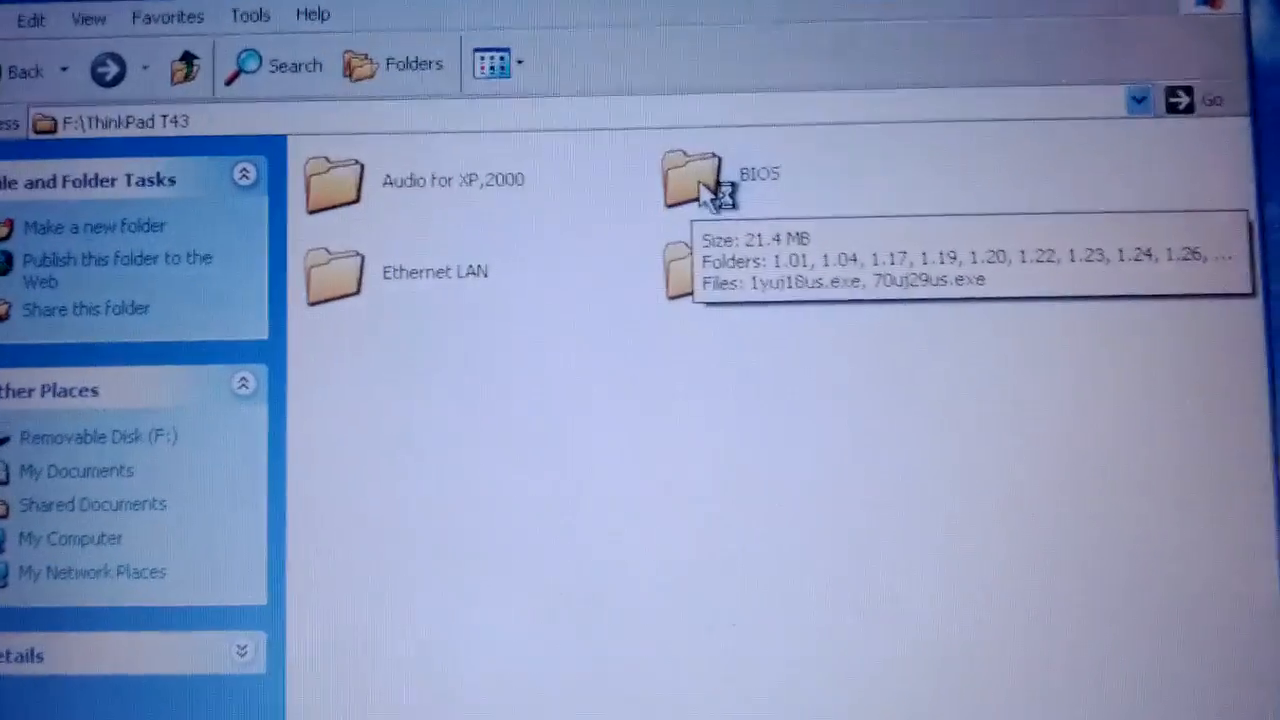
double_click(690, 180)
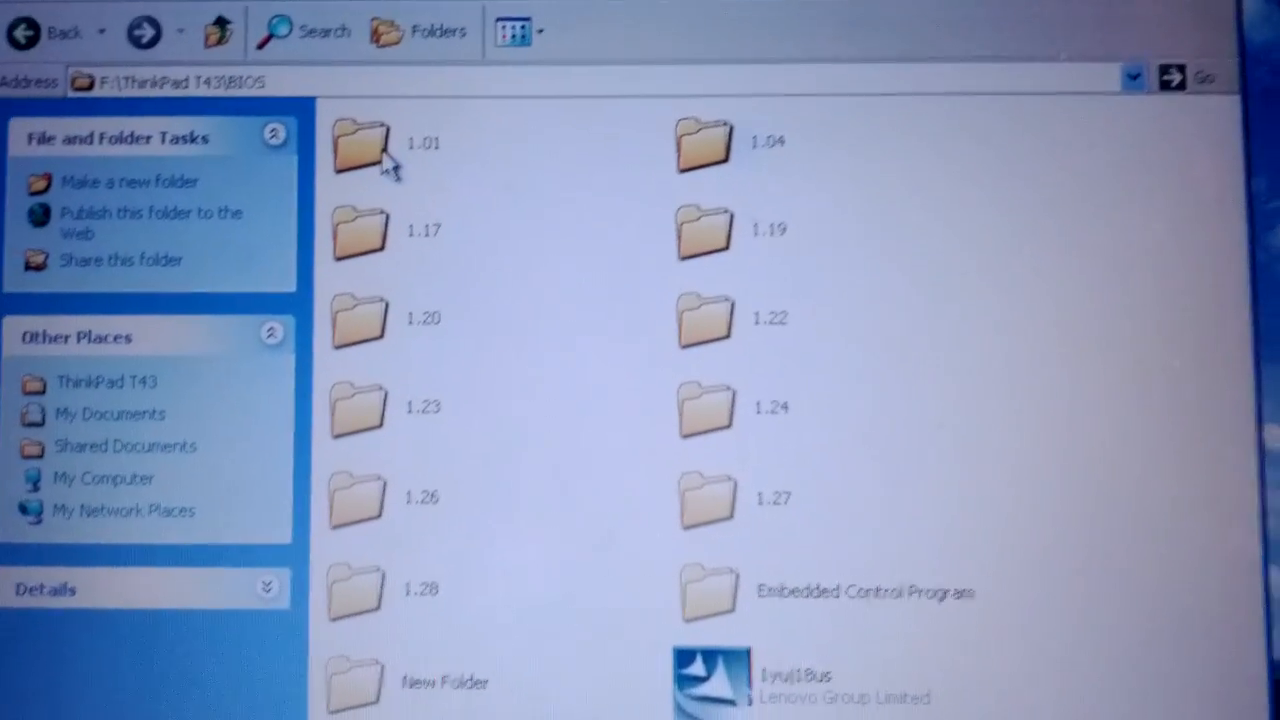
double_click(356, 144)
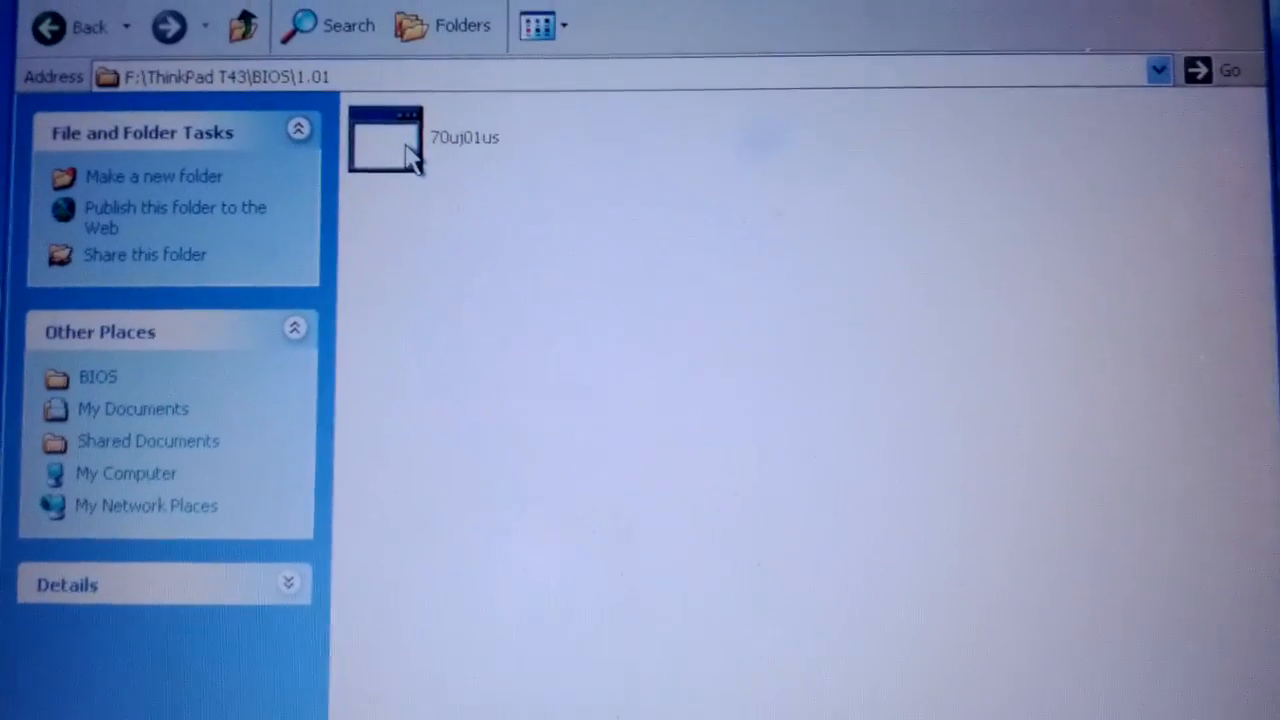
left_click(384, 136)
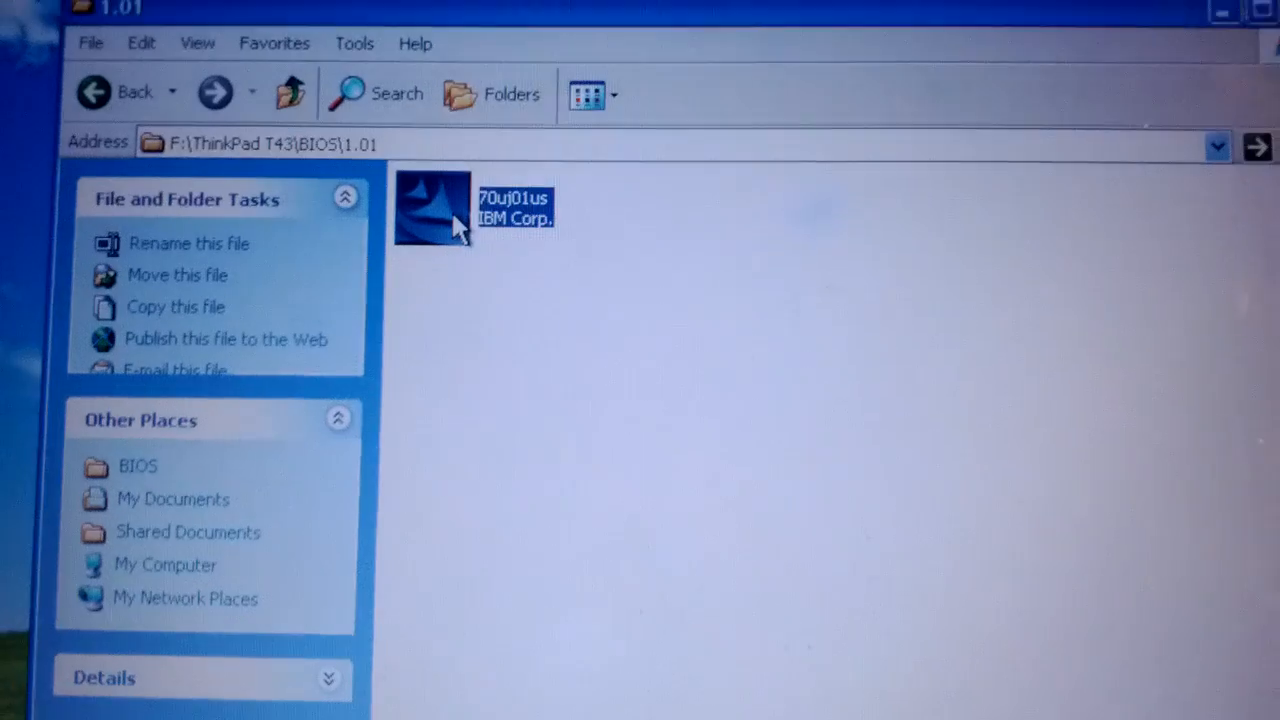
Run 70uj01us, allow it to execute and accept the licence agreement in the update wizard.
double_click(432, 206)
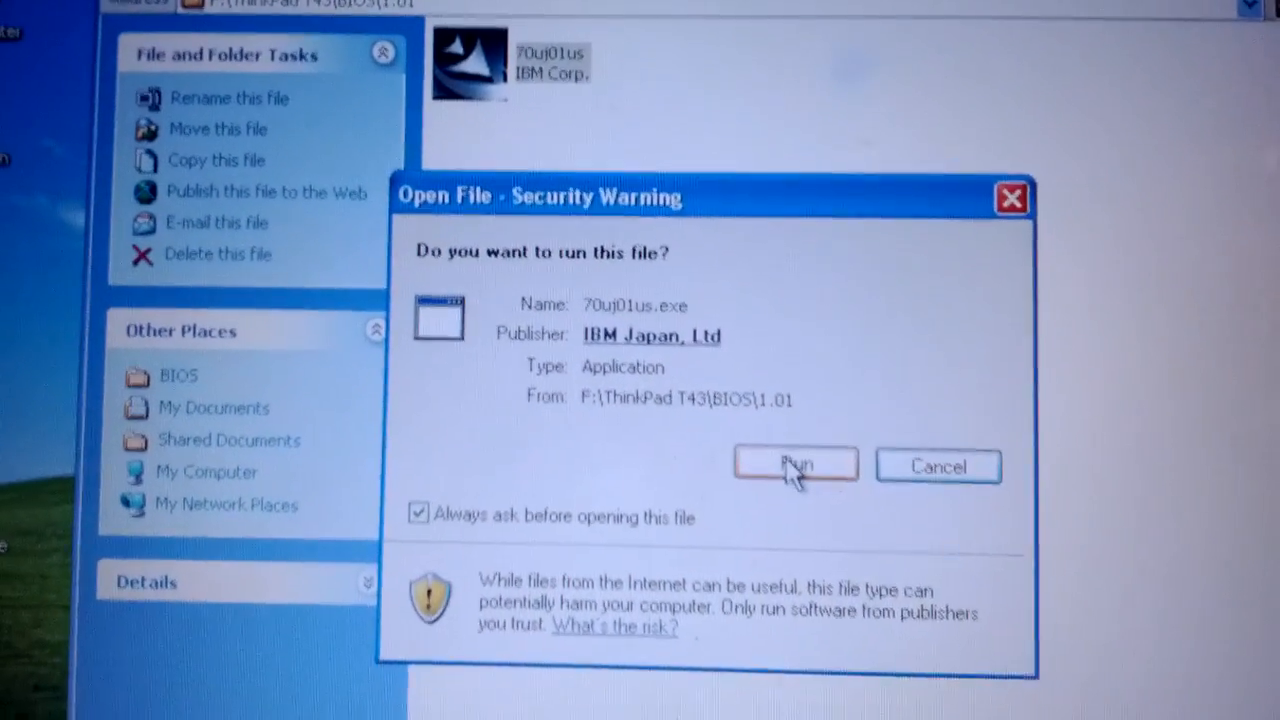
left_click(796, 466)
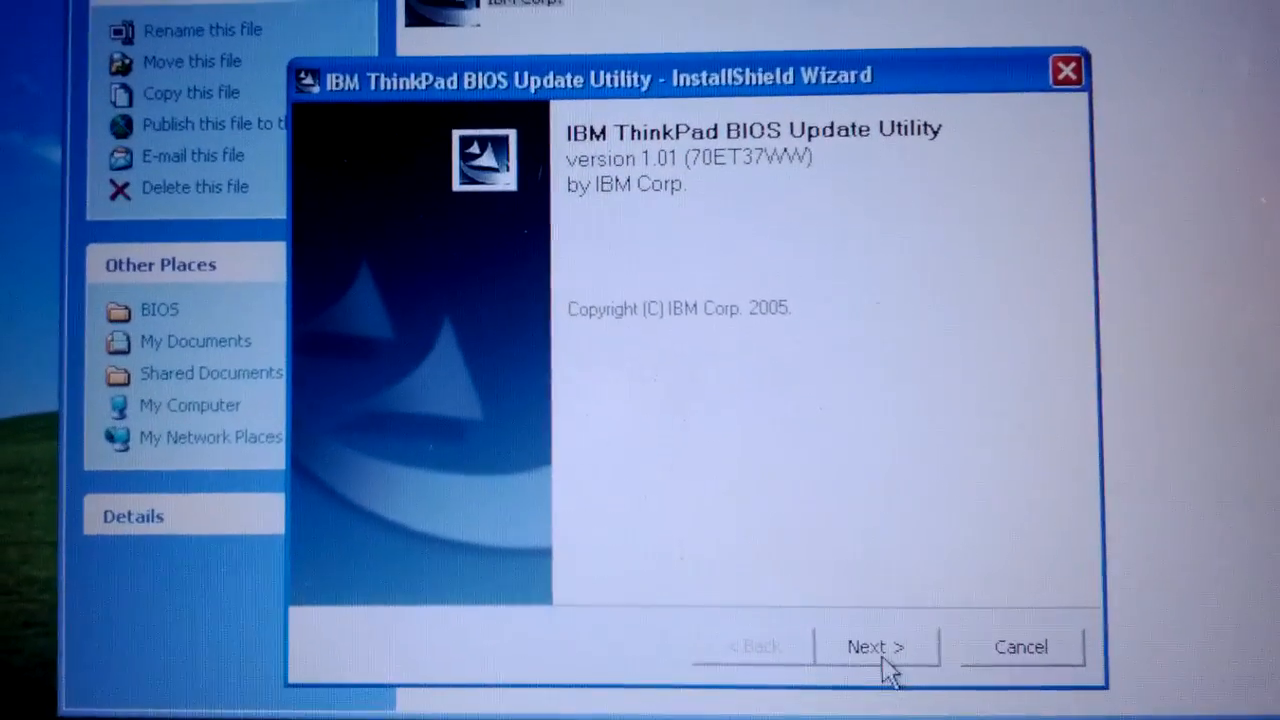
left_click(876, 646)
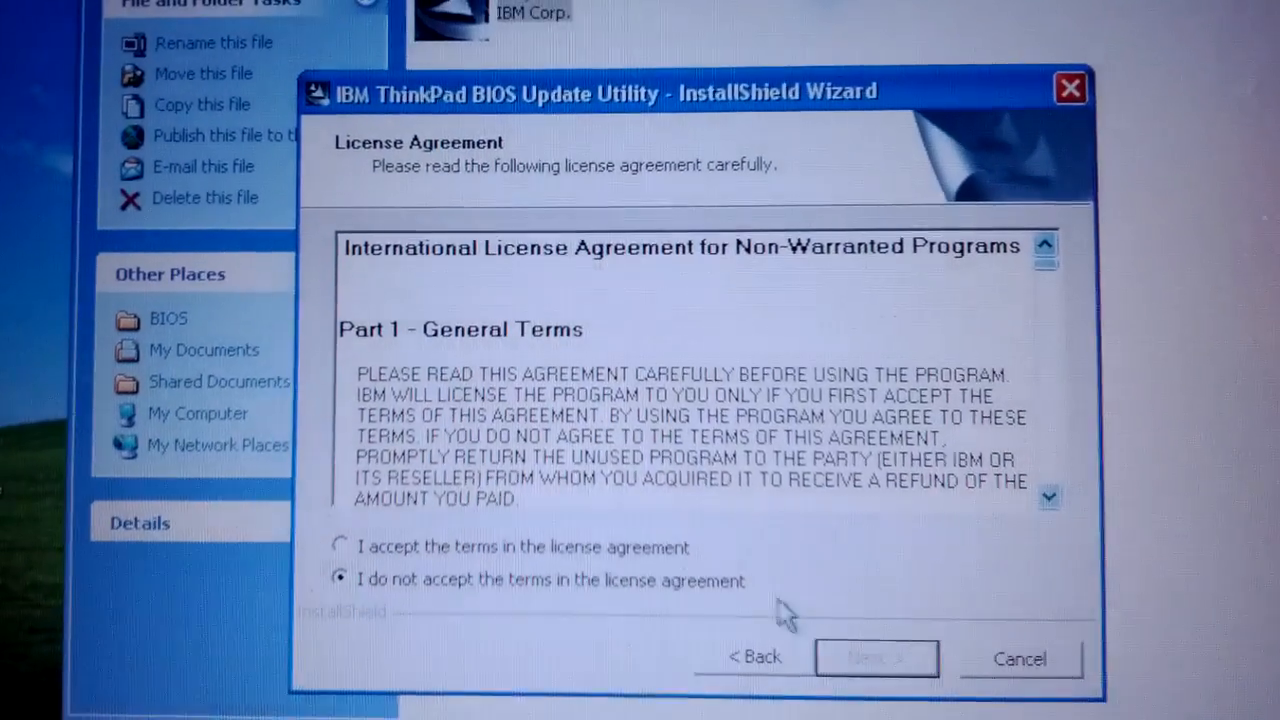
left_click(340, 548)
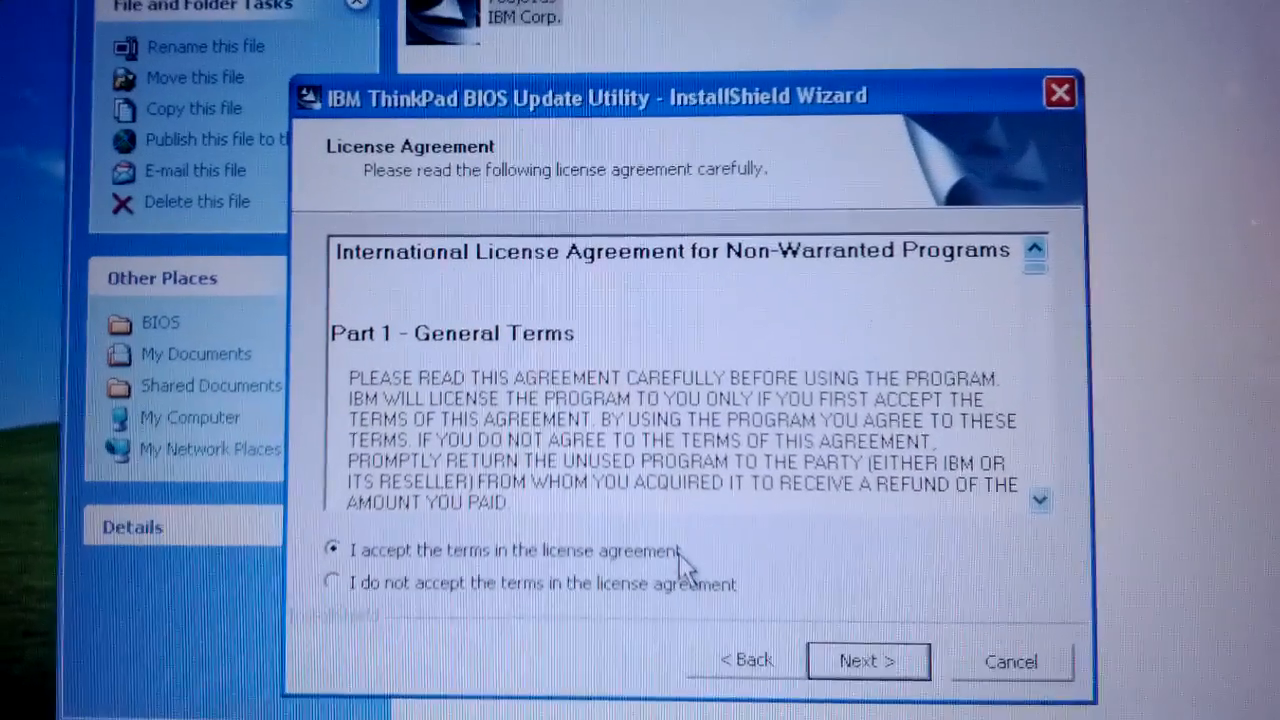
left_click(866, 660)
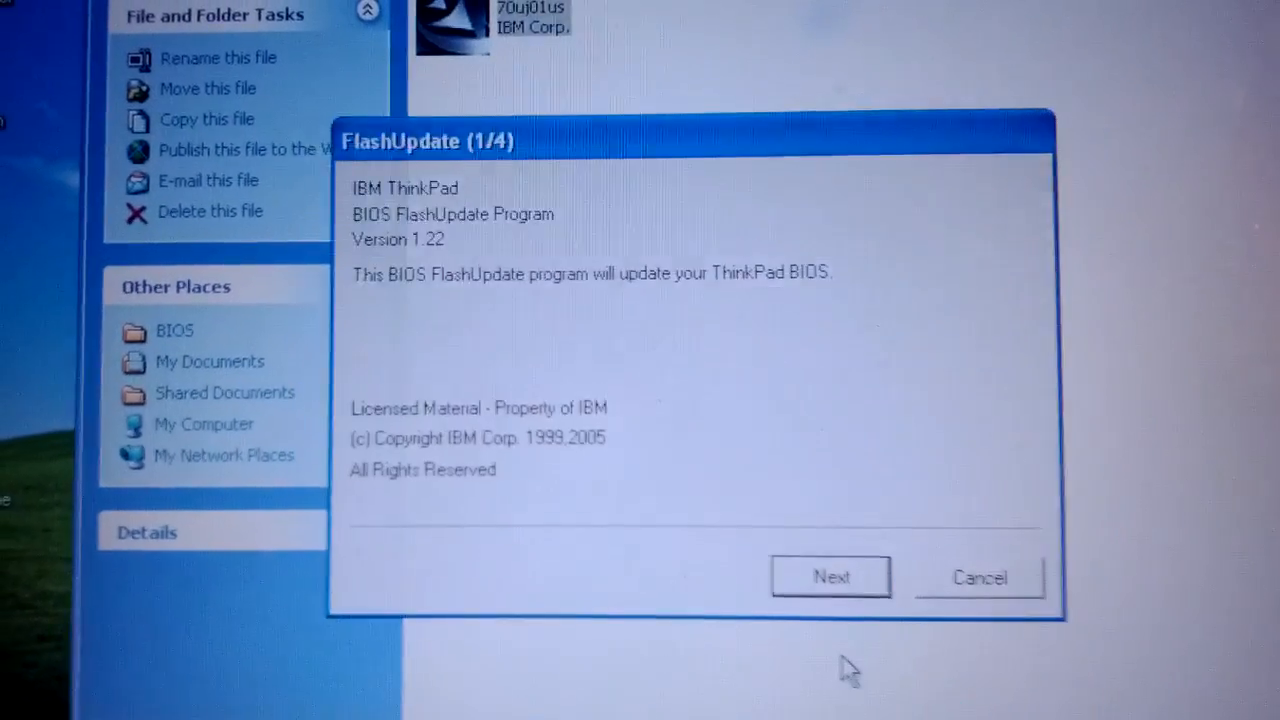
Continue through the FlashUpdate introduction, docking-unit and save-files reminders to the main menu.
left_click(830, 576)
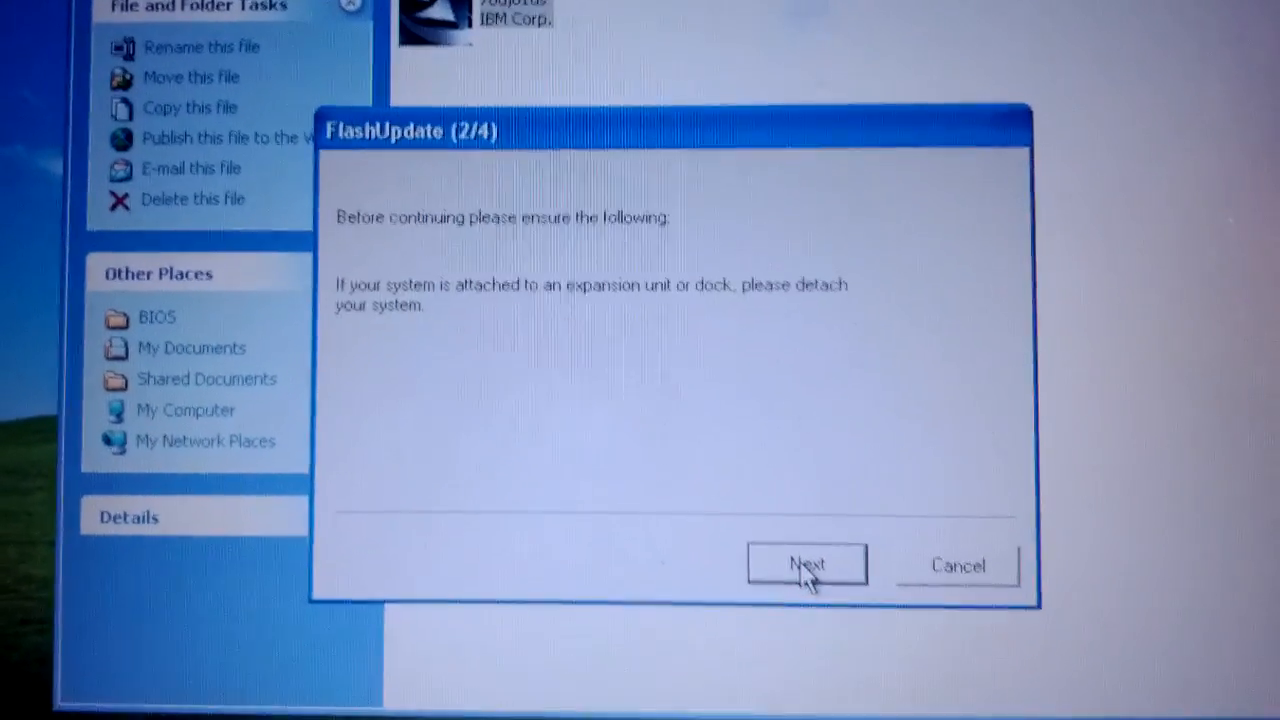
left_click(806, 564)
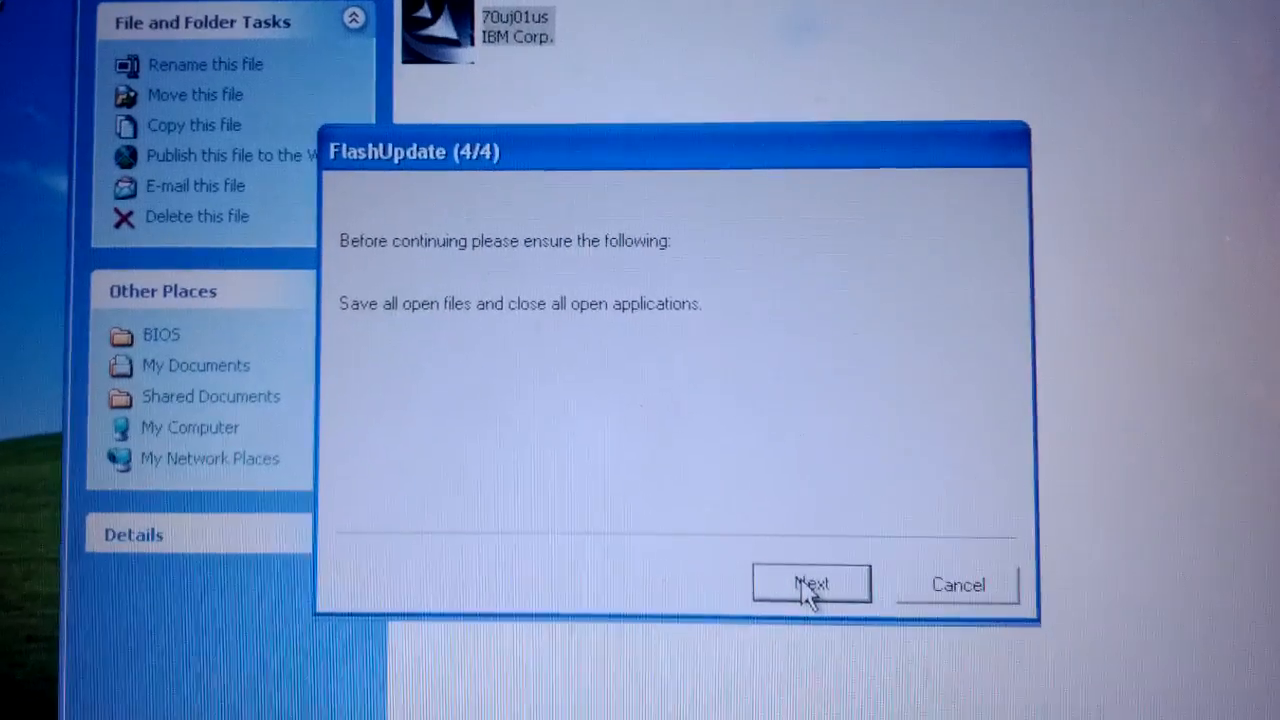
left_click(810, 584)
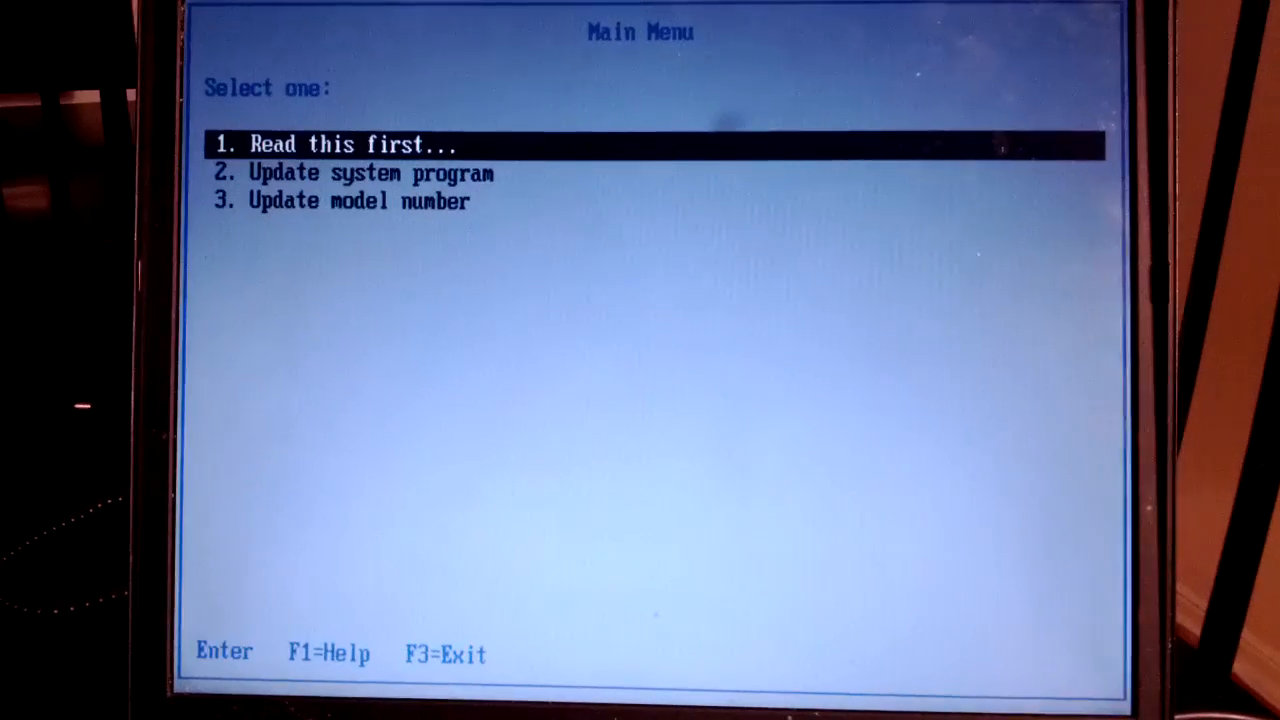
Choose '2. Update system program' and acknowledge the AC adapter and charged battery reminders.
key("Down")
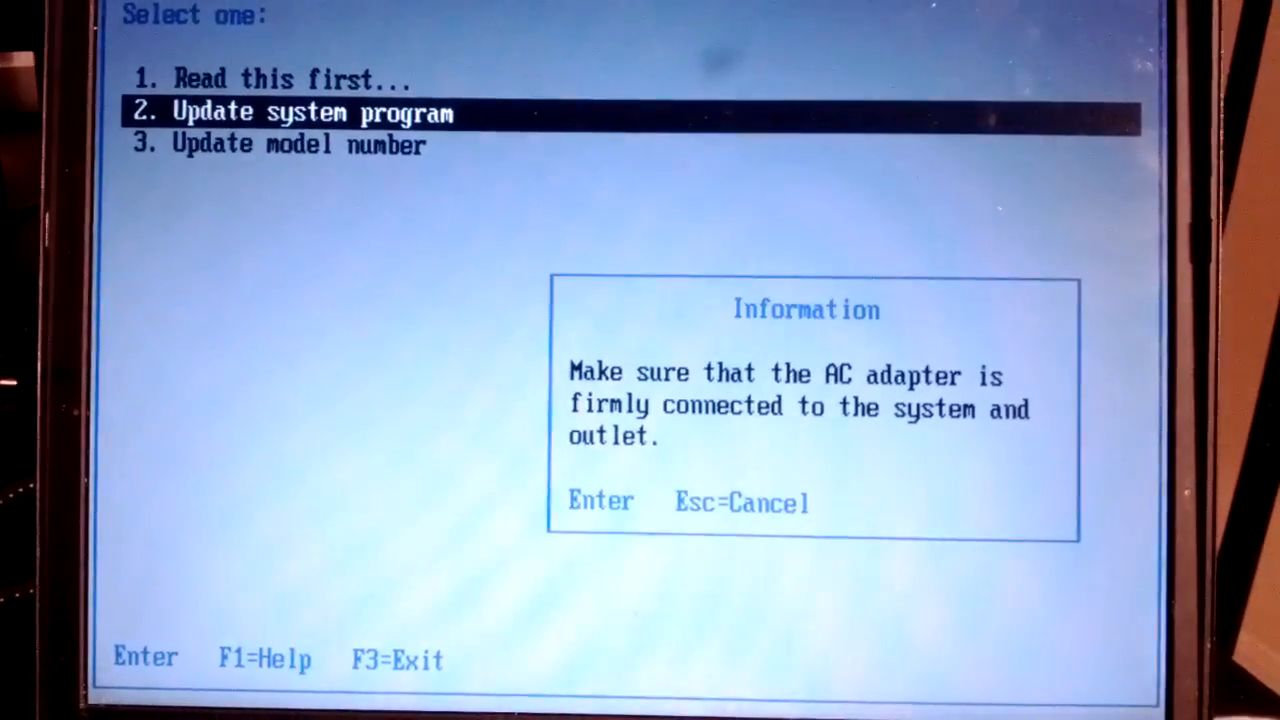
key("enter")
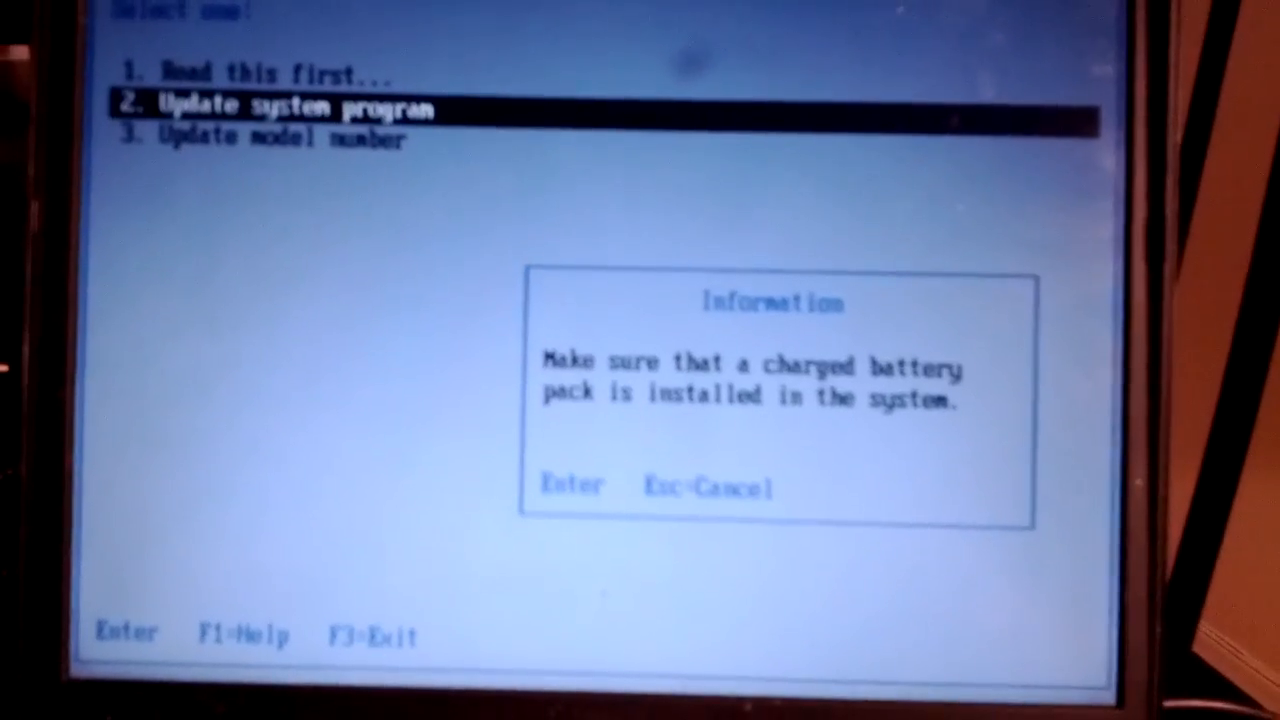
key("enter")
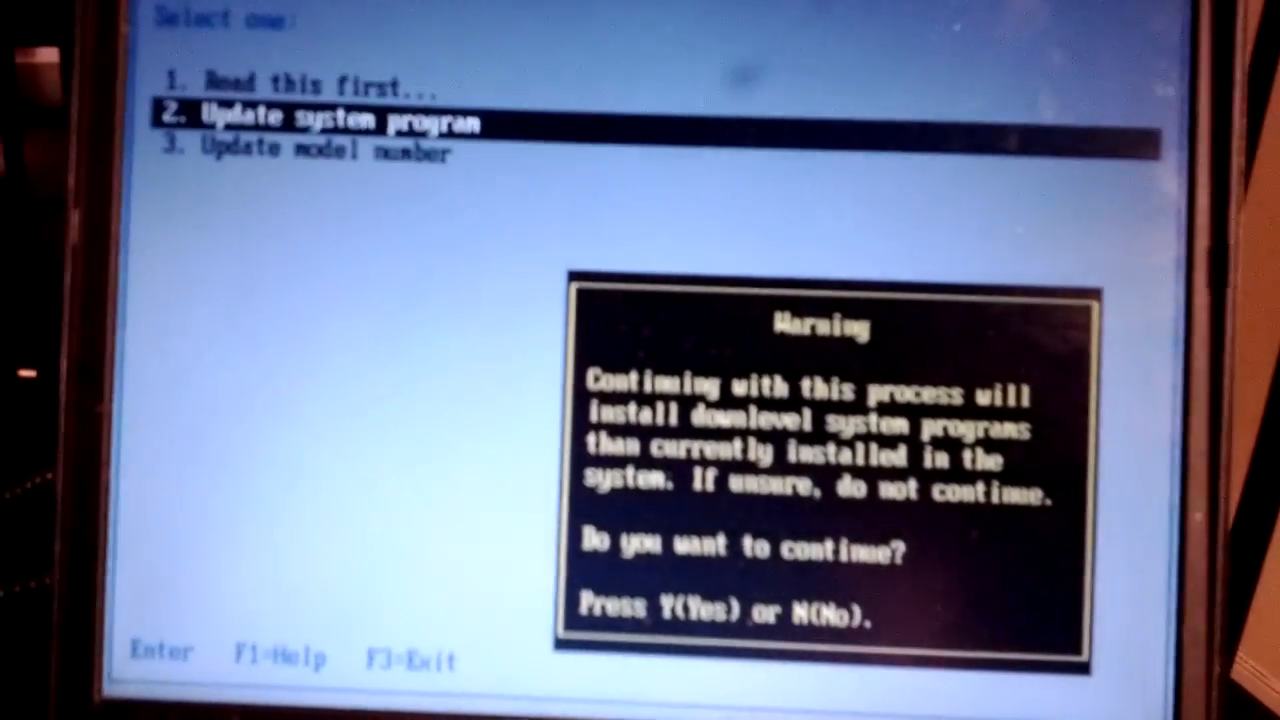
Answer Y to the downlevel warning so the older 1.01 system program is flashed.
key("y")
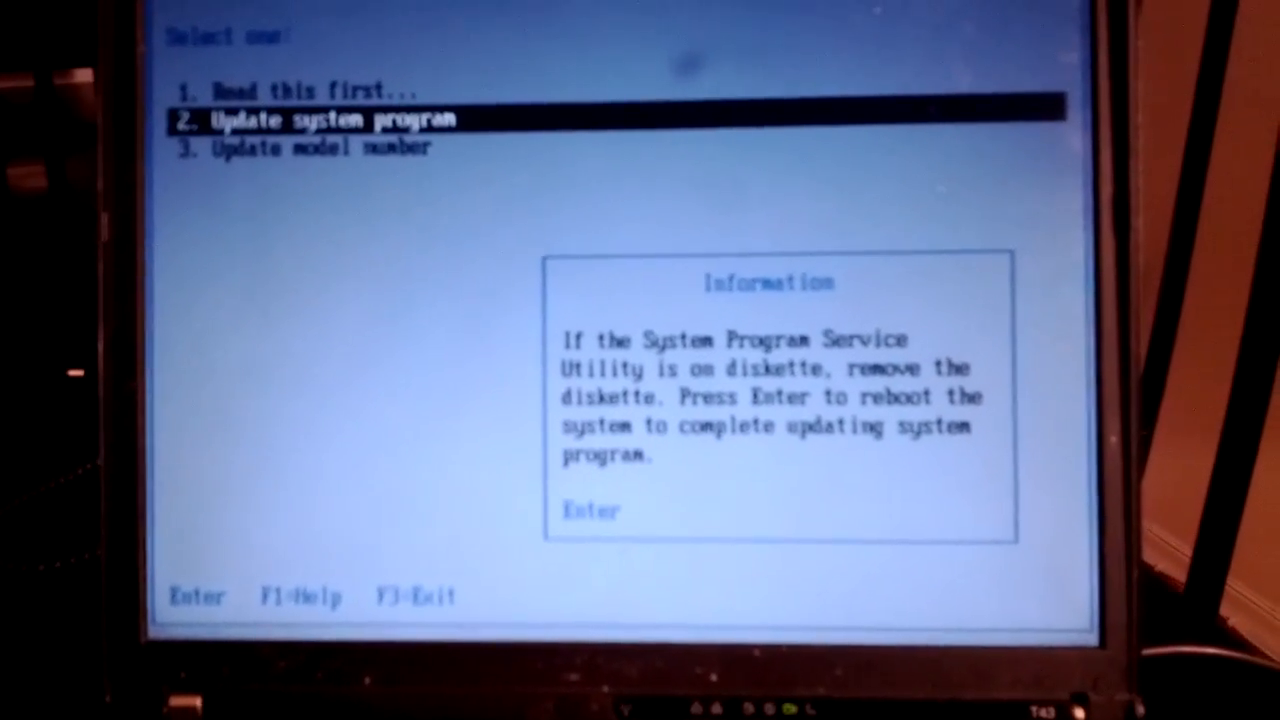
Reboot from the completion box, bringing up the IBM ThinkPad startup logo.
key("enter")
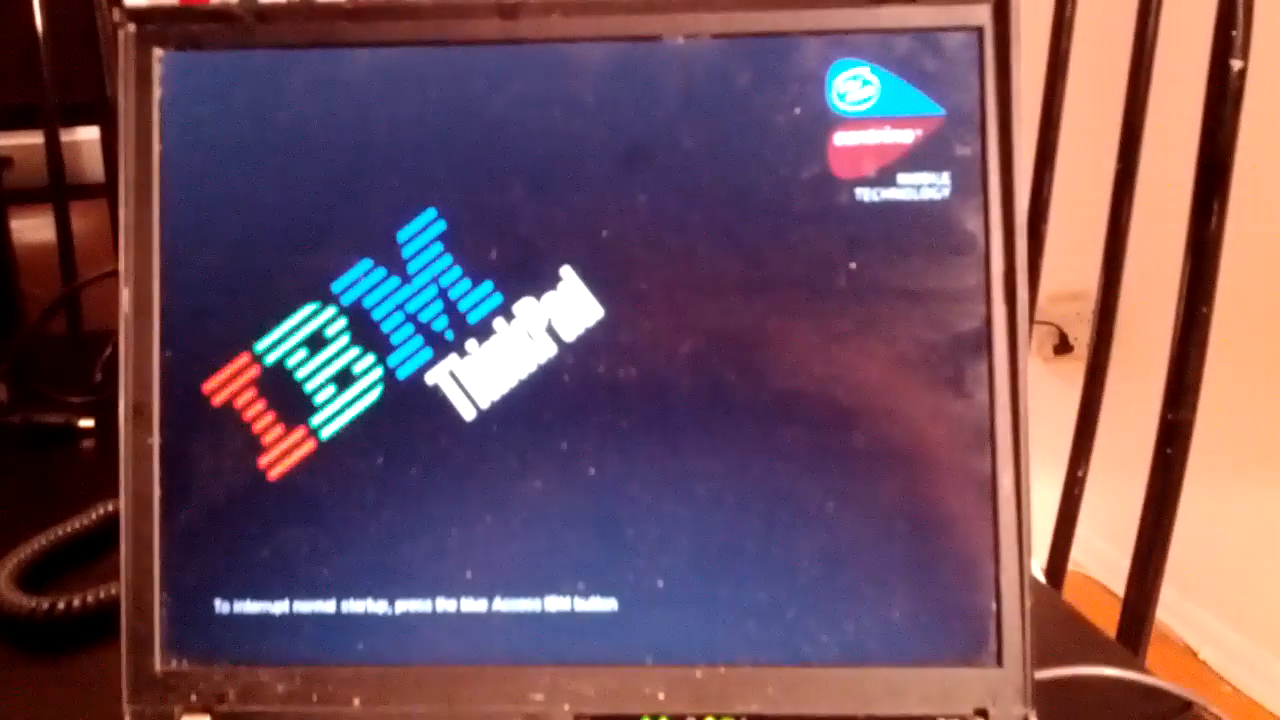